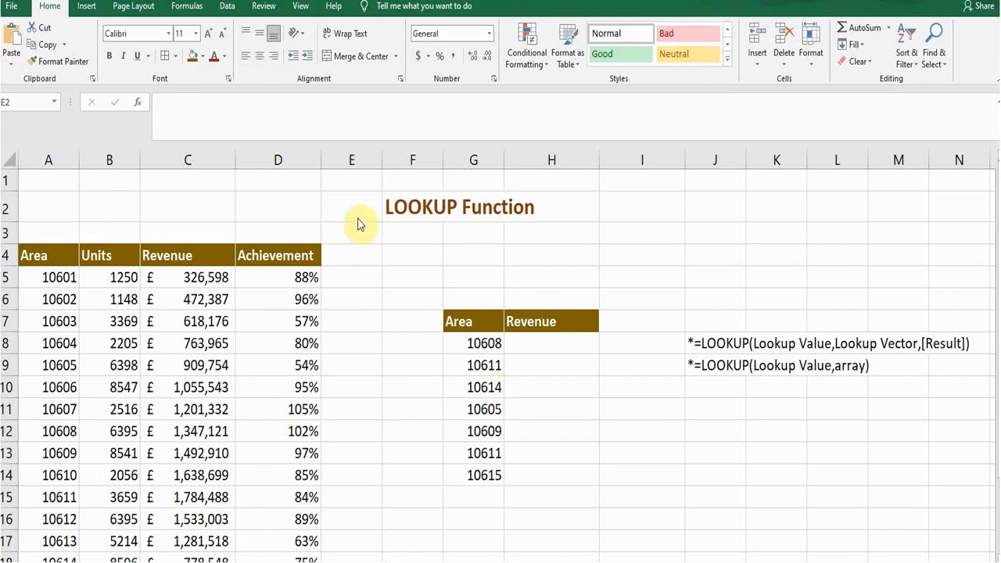
# Review the Achievement and Area headers and area 10614 in the lookup list
pyautogui.click(351, 207)
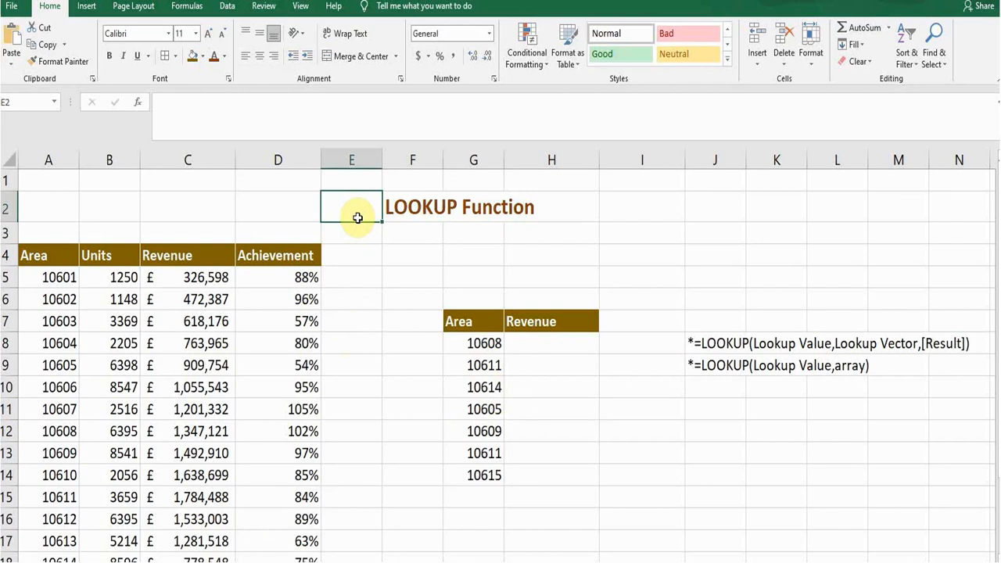
pyautogui.click(278, 255)
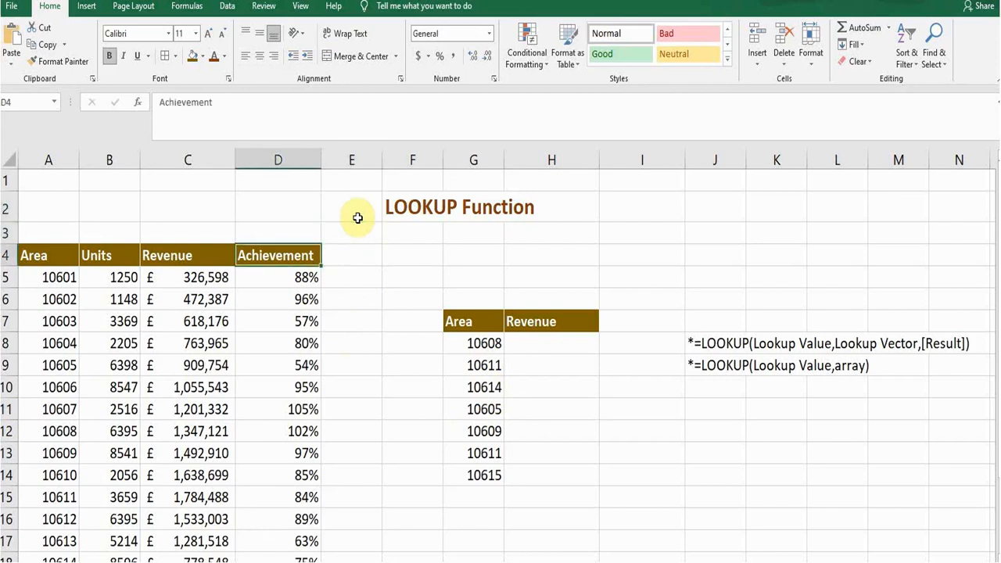
pyautogui.click(48, 255)
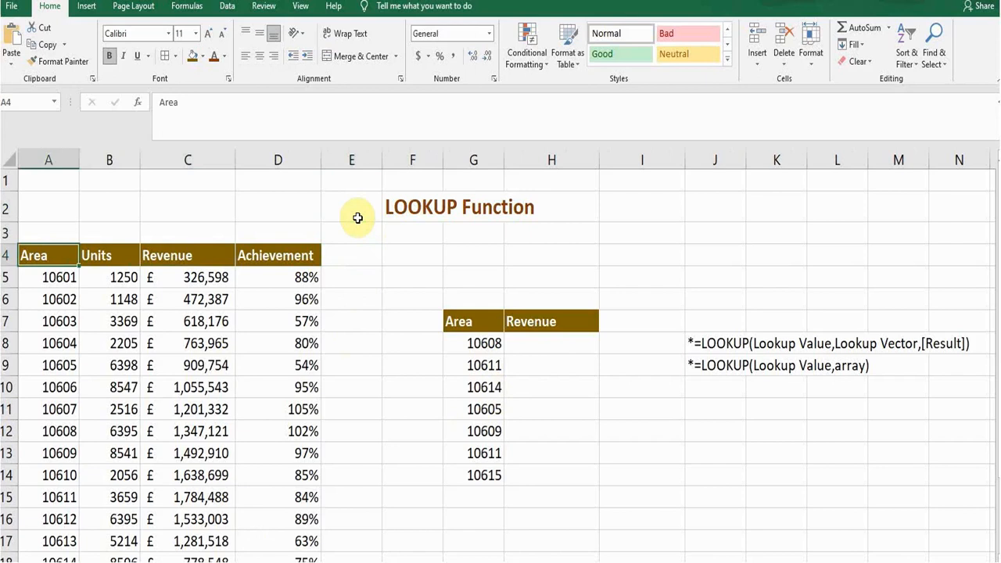
pyautogui.click(350, 255)
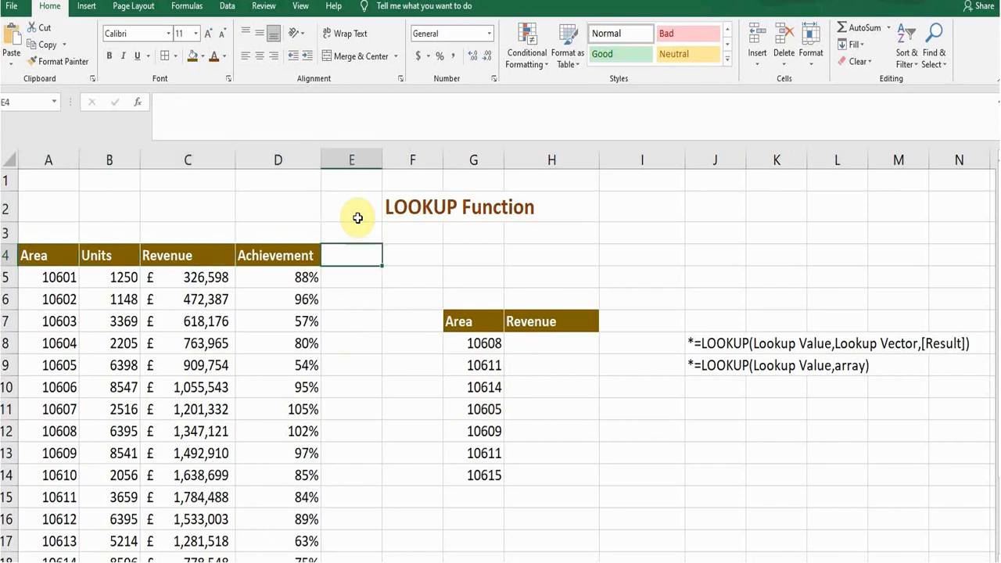
pyautogui.click(483, 342)
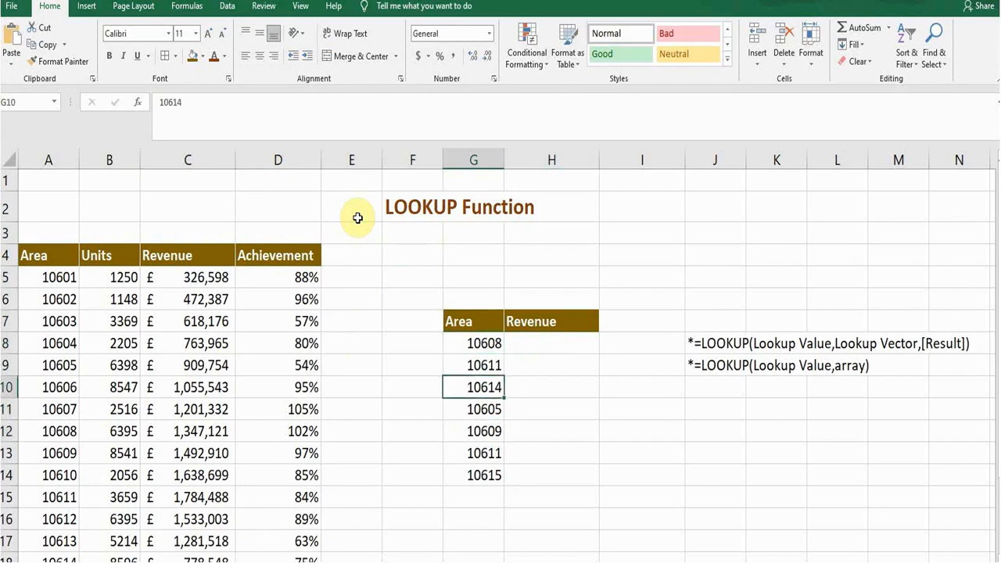
# Begin a LOOKUP formula in the first Revenue cell with area 10608 (G8) as lookup value
pyautogui.click(550, 344)
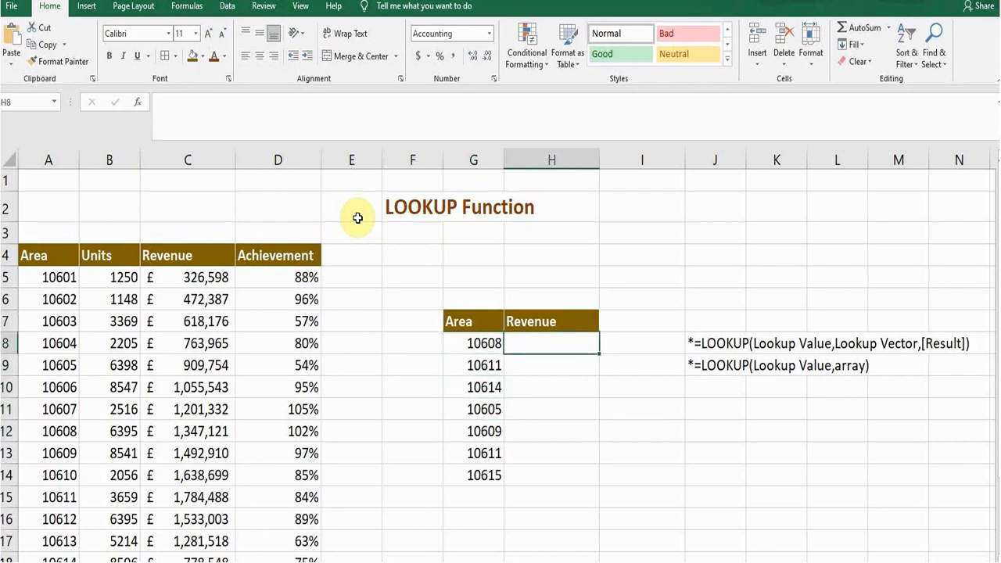
pyautogui.write('=')
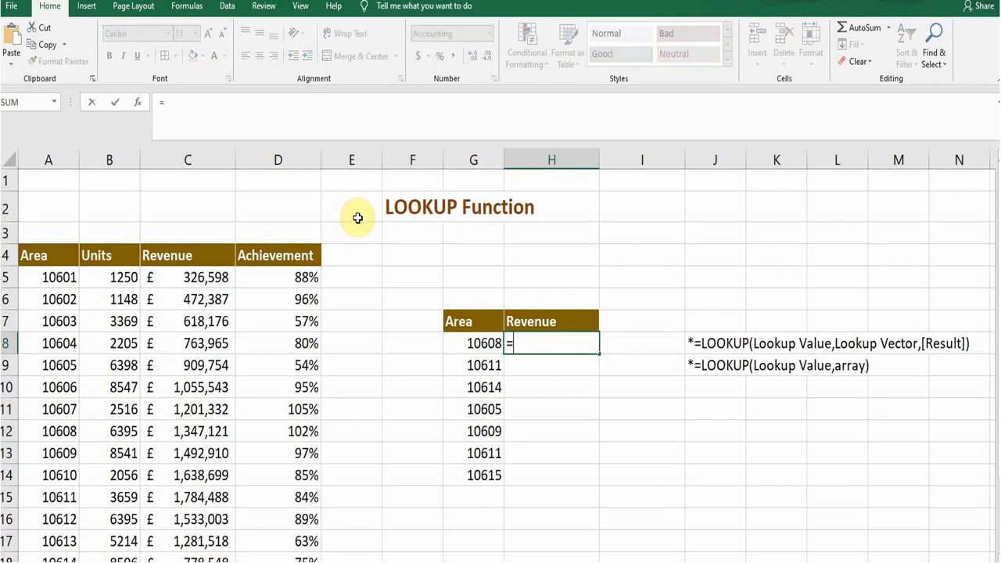
pyautogui.write('look')
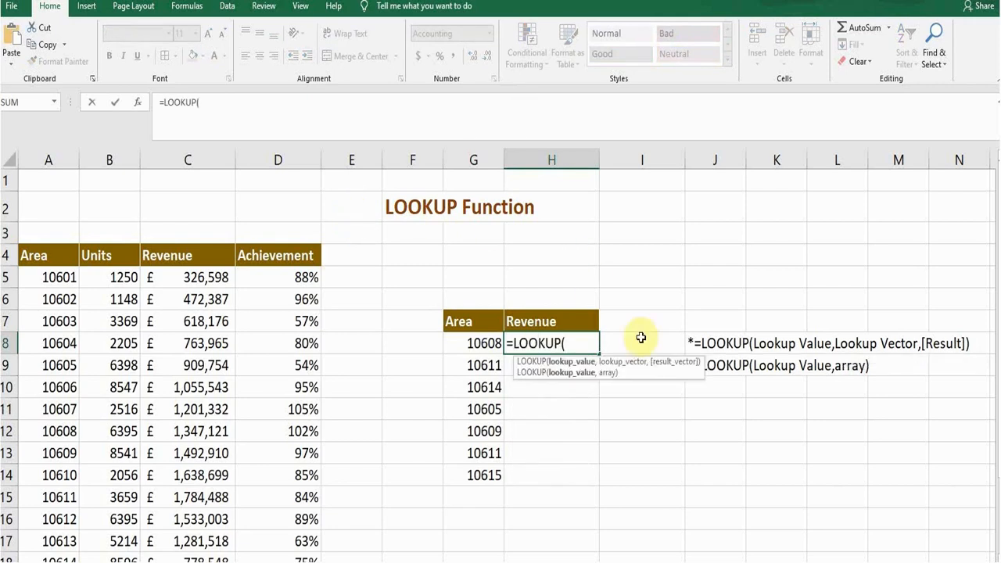
pyautogui.moveTo(613, 363)
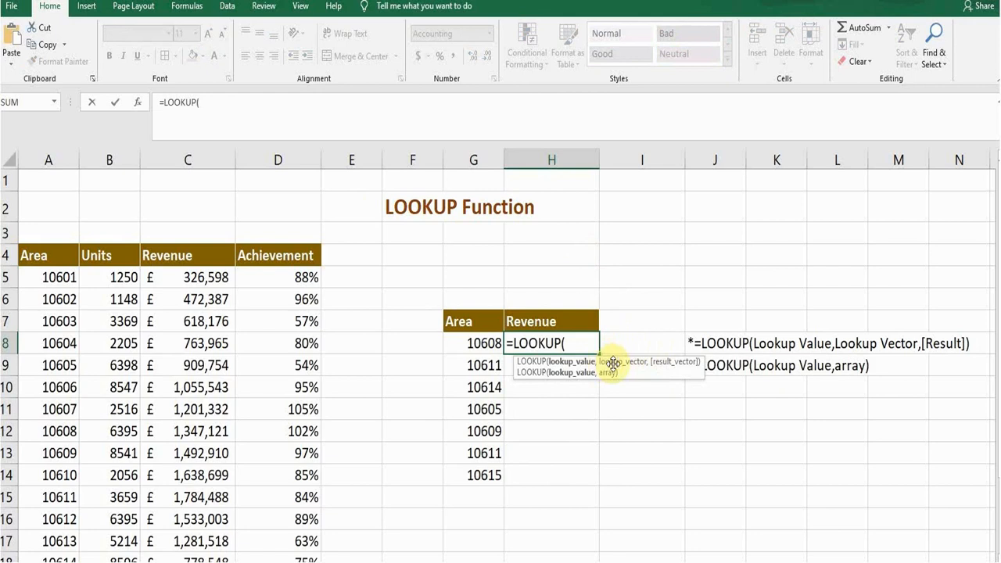
pyautogui.moveTo(638, 341)
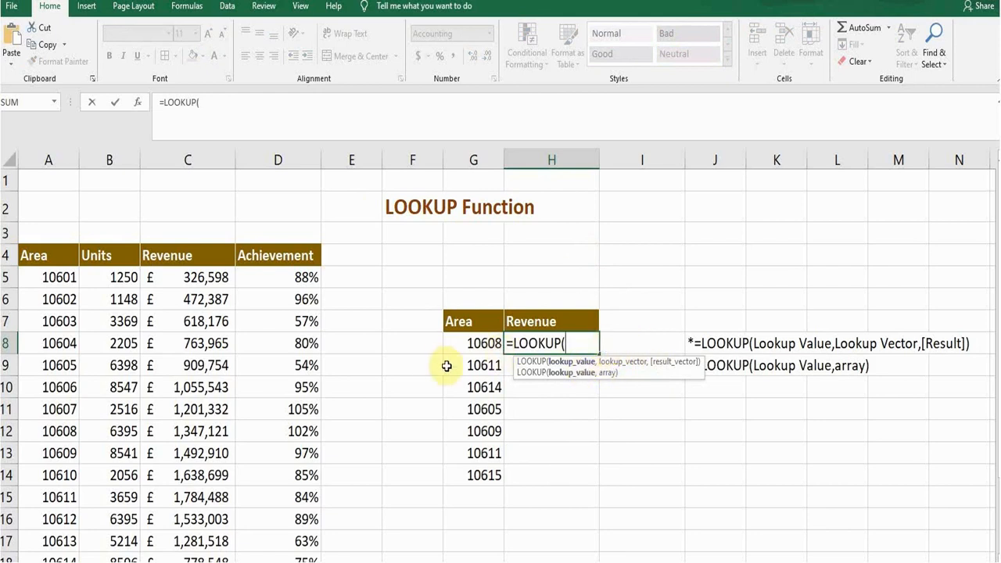
pyautogui.moveTo(470, 348)
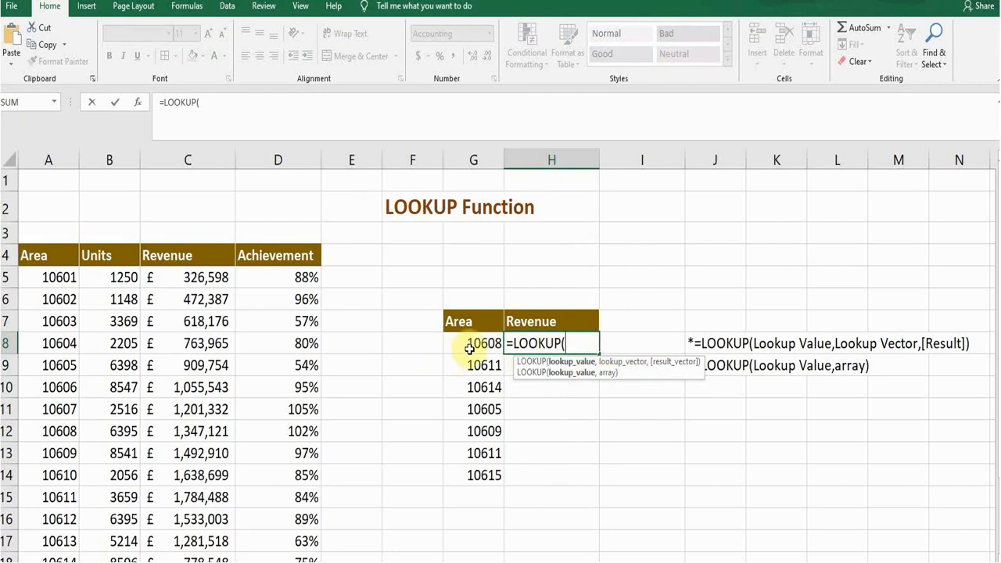
pyautogui.click(472, 343)
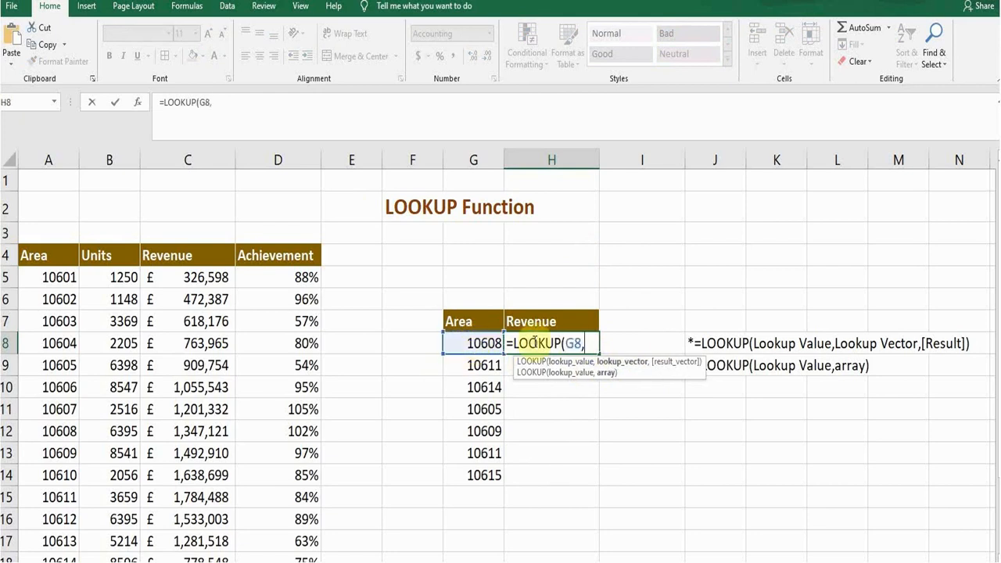
pyautogui.moveTo(617, 320)
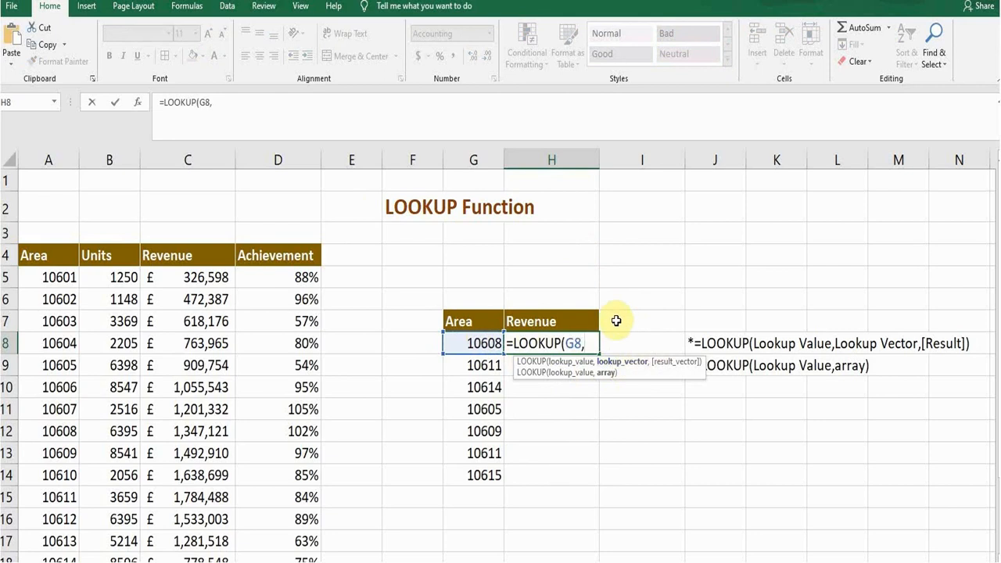
pyautogui.moveTo(172, 287)
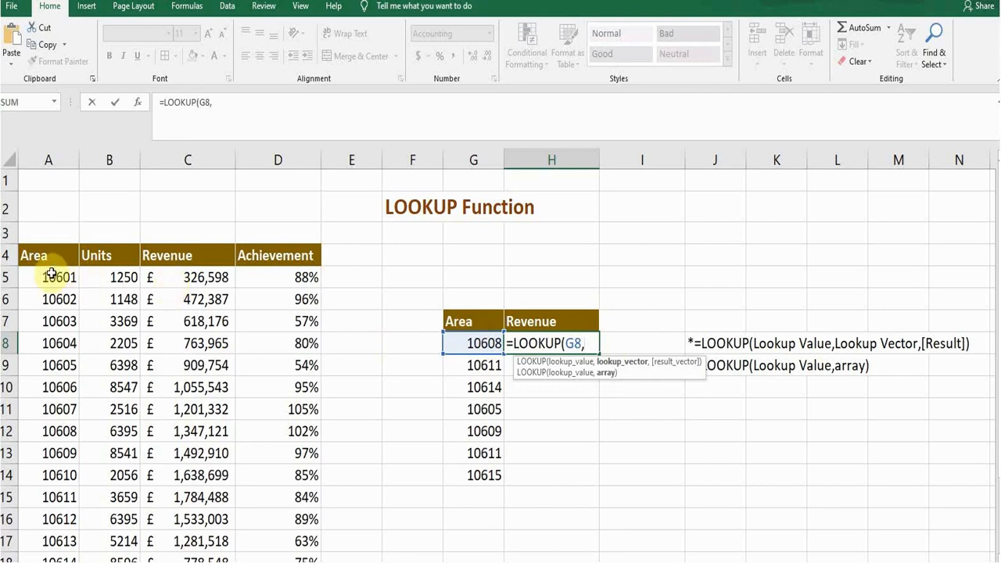
# Use Area values A5:A19 as lookup vector and Revenue C5:C19 as result vector
pyautogui.click(49, 277)
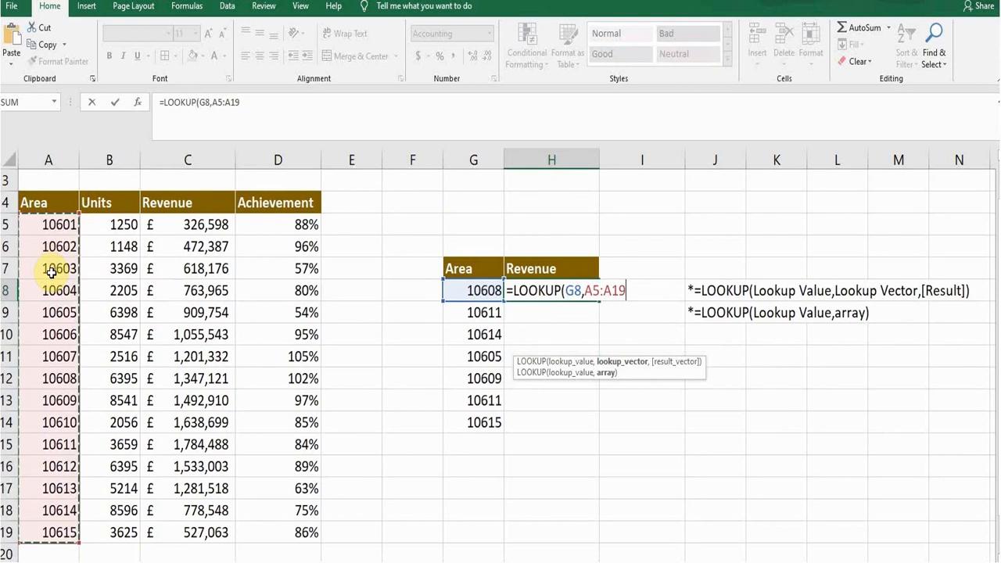
pyautogui.write(',')
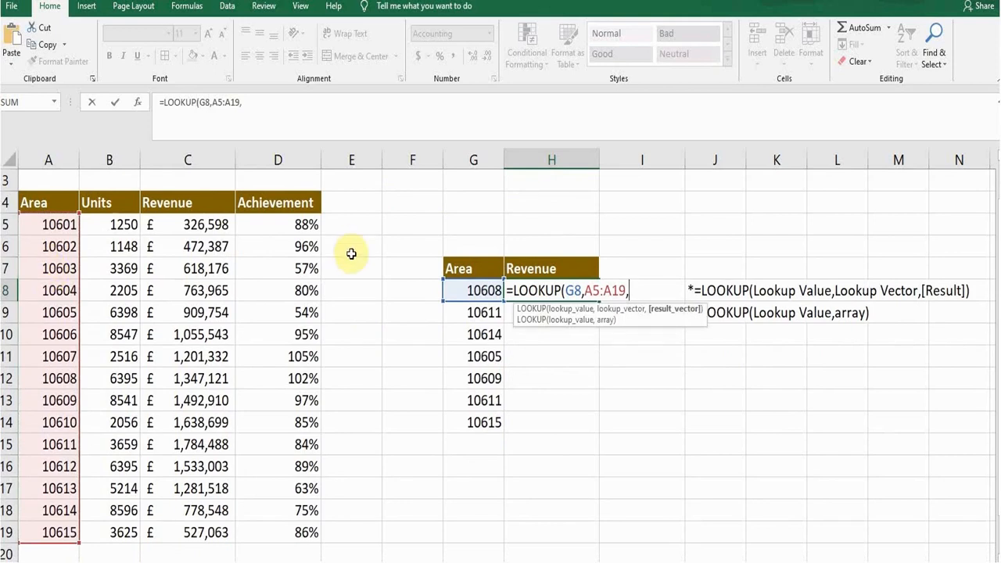
pyautogui.moveTo(613, 252)
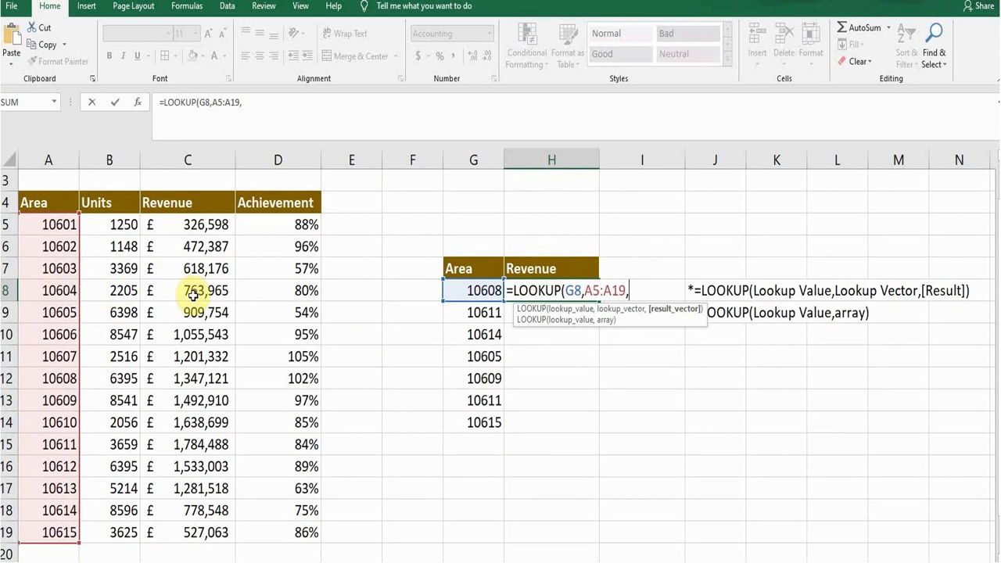
pyautogui.moveTo(206, 225)
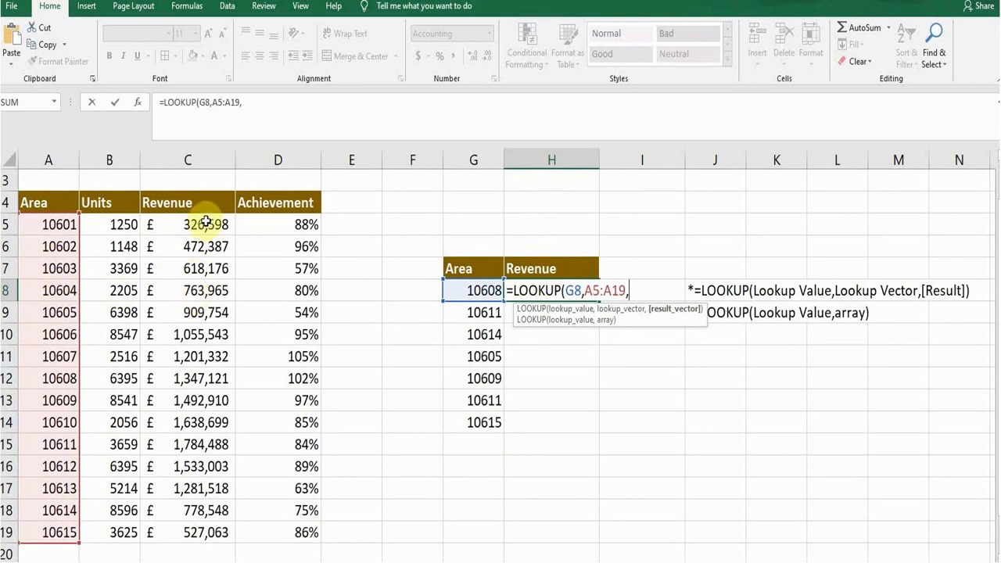
pyautogui.click(187, 225)
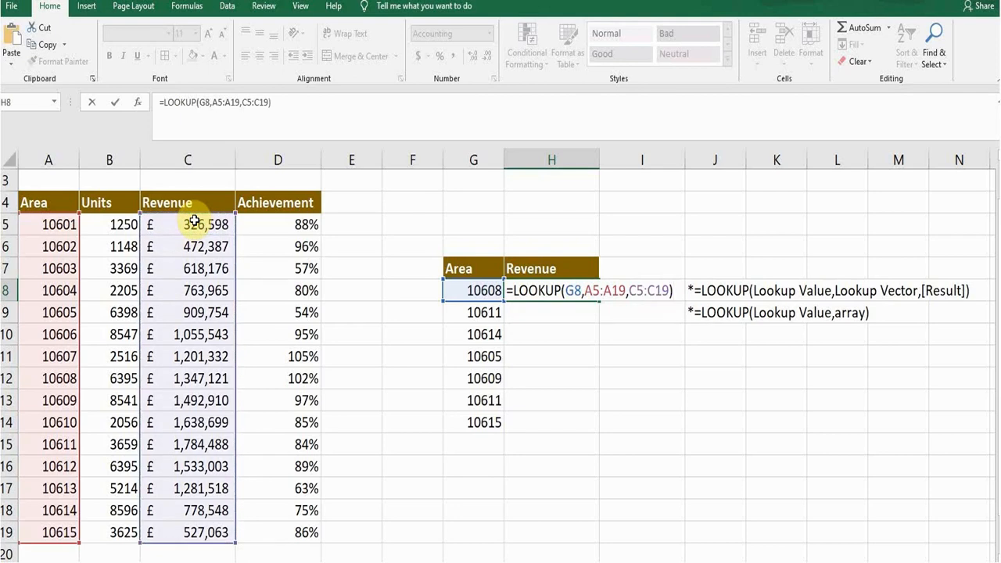
# Commit the LOOKUP and fill revenue figures down, starting with £1,347,121
pyautogui.press('Return')
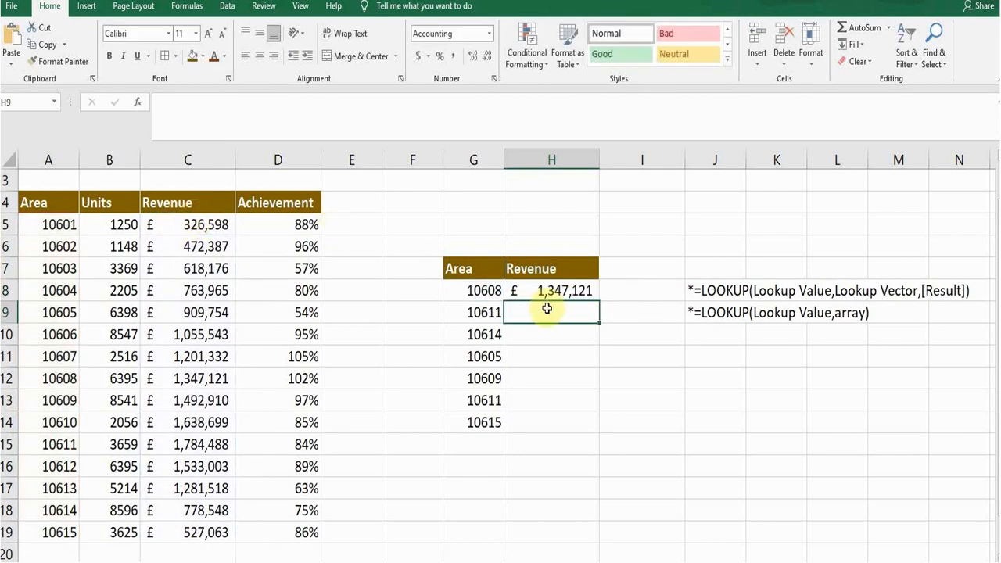
pyautogui.click(551, 290)
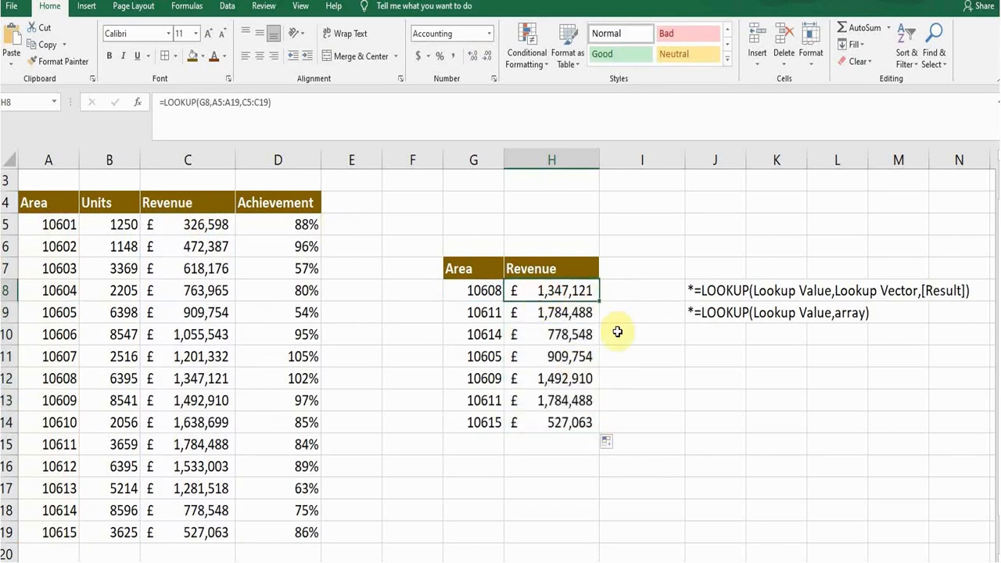
pyautogui.click(472, 289)
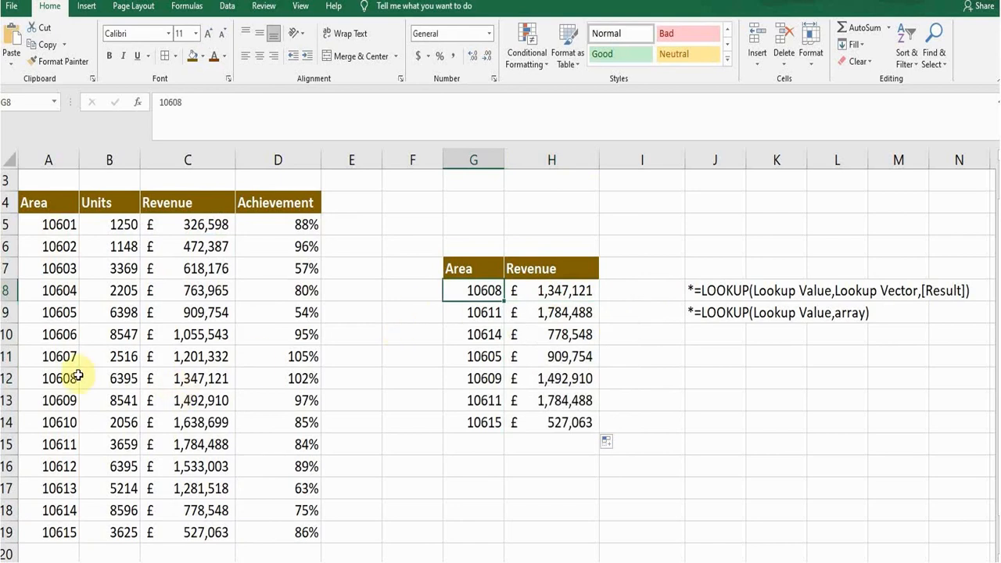
pyautogui.click(187, 377)
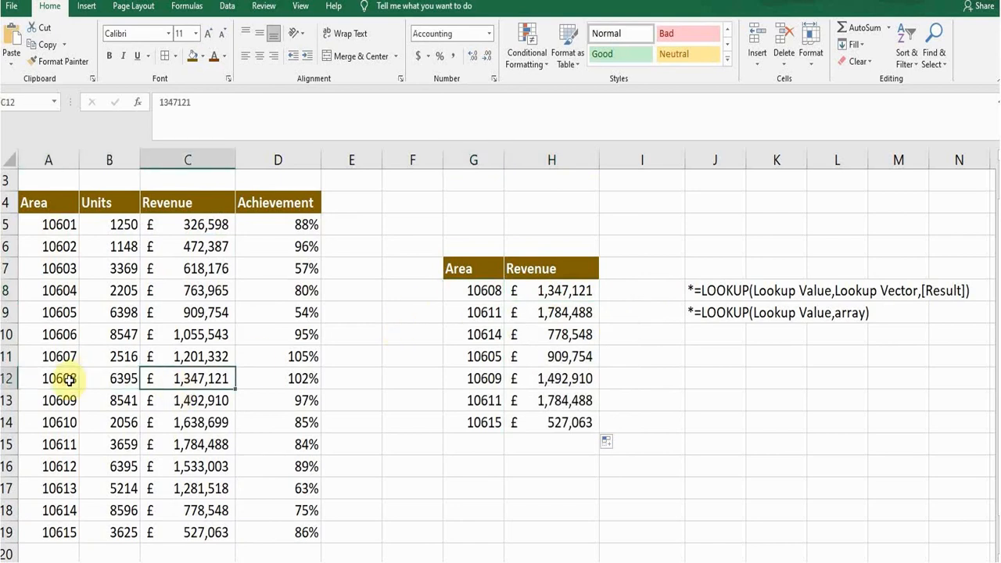
pyautogui.click(472, 400)
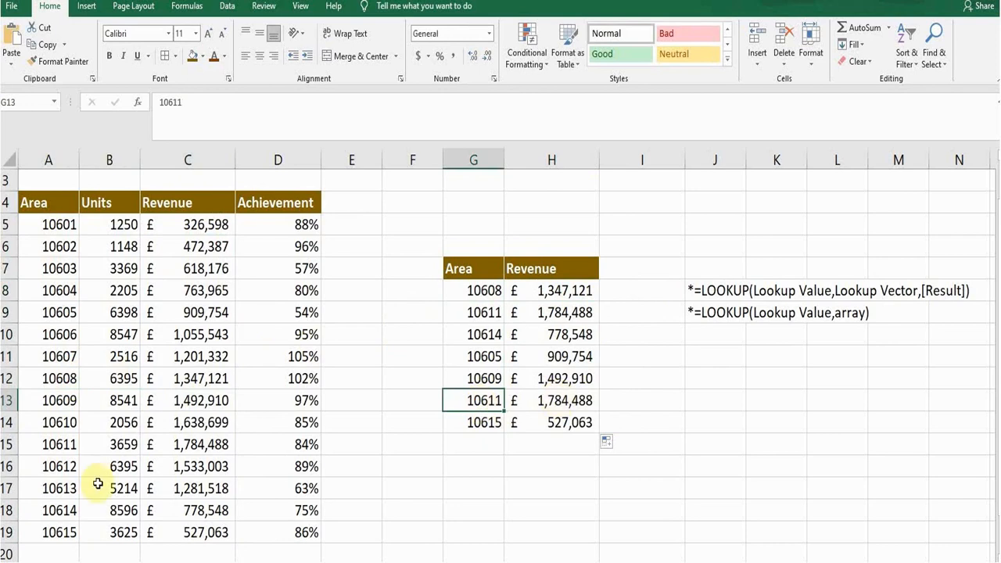
pyautogui.click(188, 444)
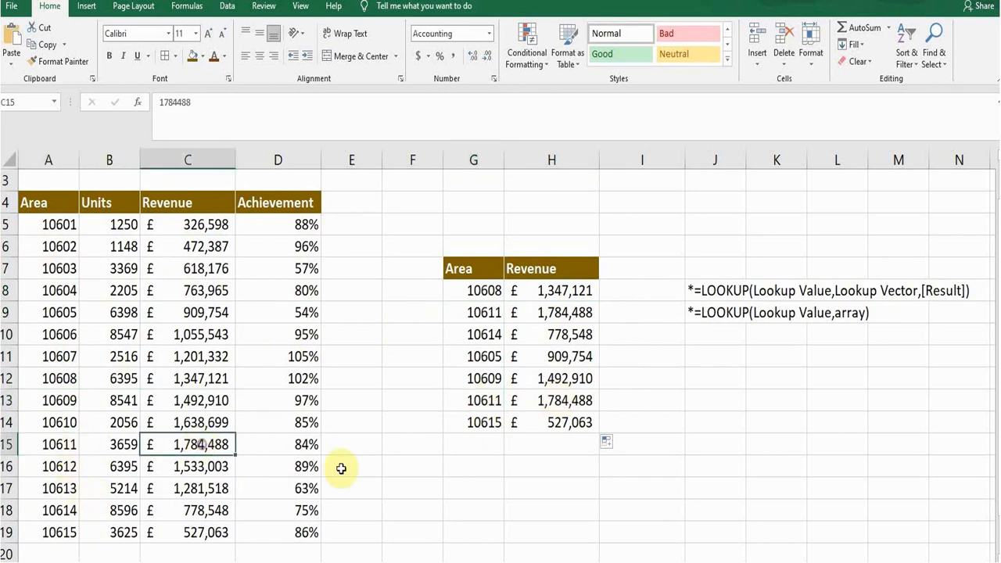
pyautogui.click(551, 400)
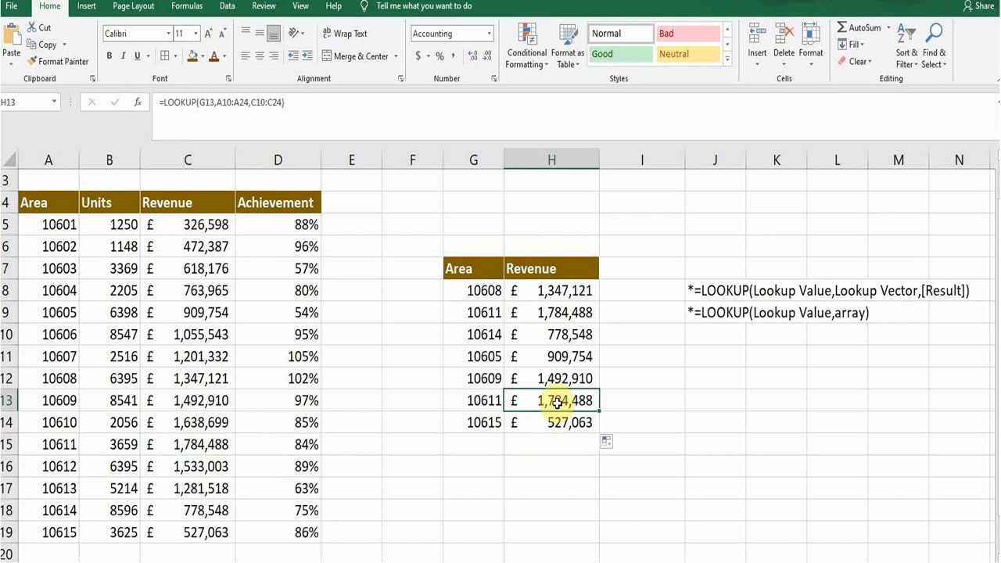
pyautogui.click(551, 313)
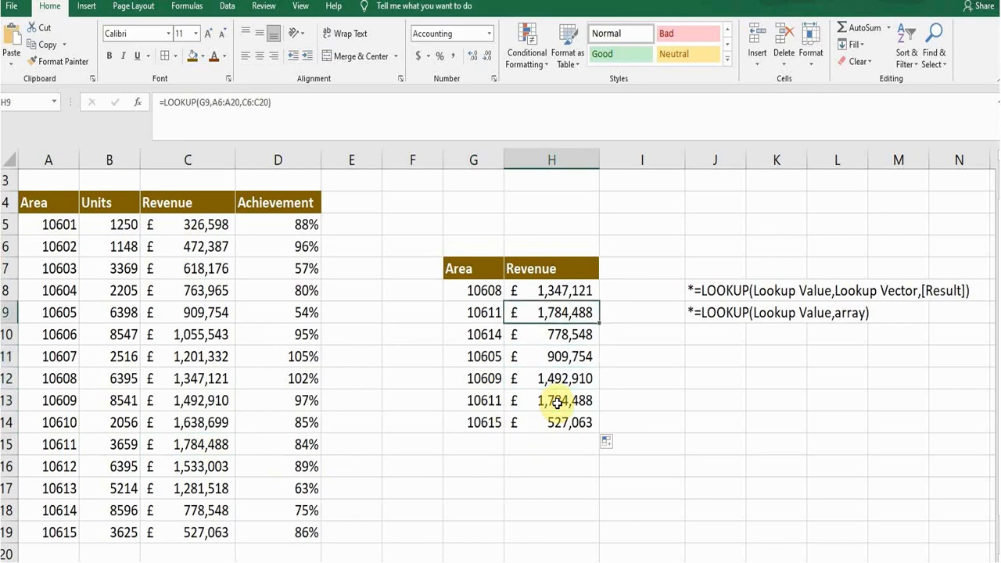
pyautogui.click(550, 289)
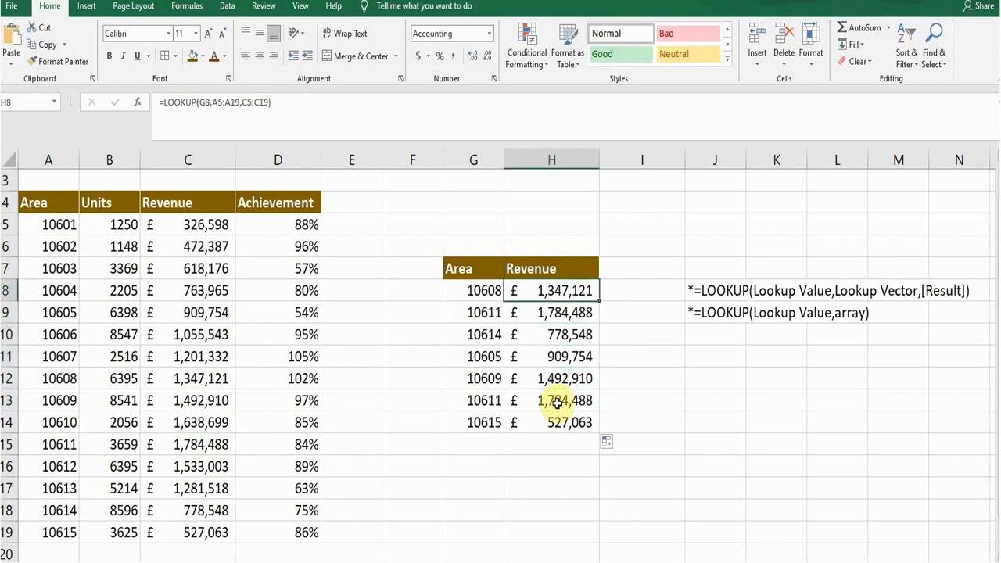
pyautogui.click(642, 289)
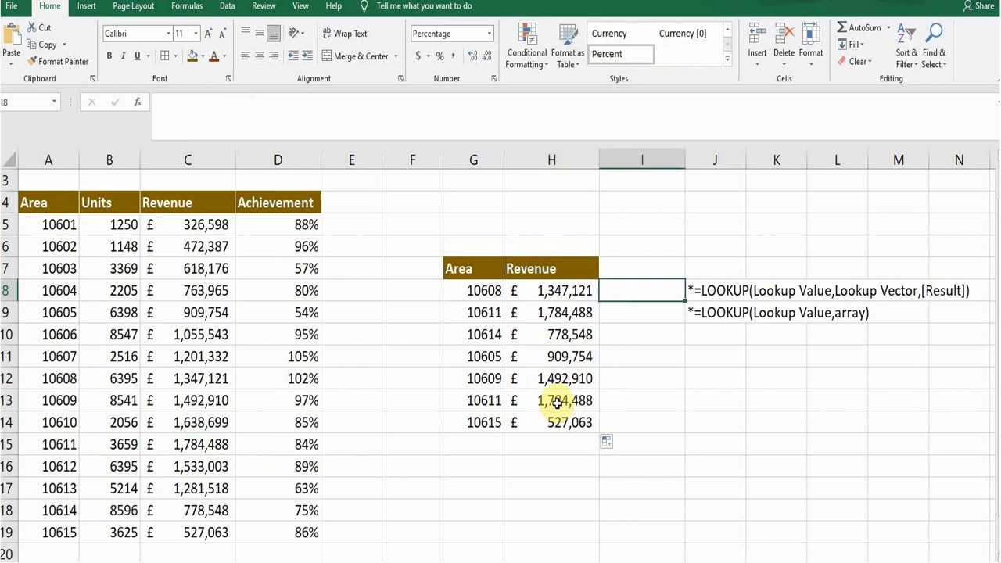
# Enter =LOOKUP(G8,A5:D19) in I8, returning area 10608's achievement of 102%
pyautogui.write('=loo')
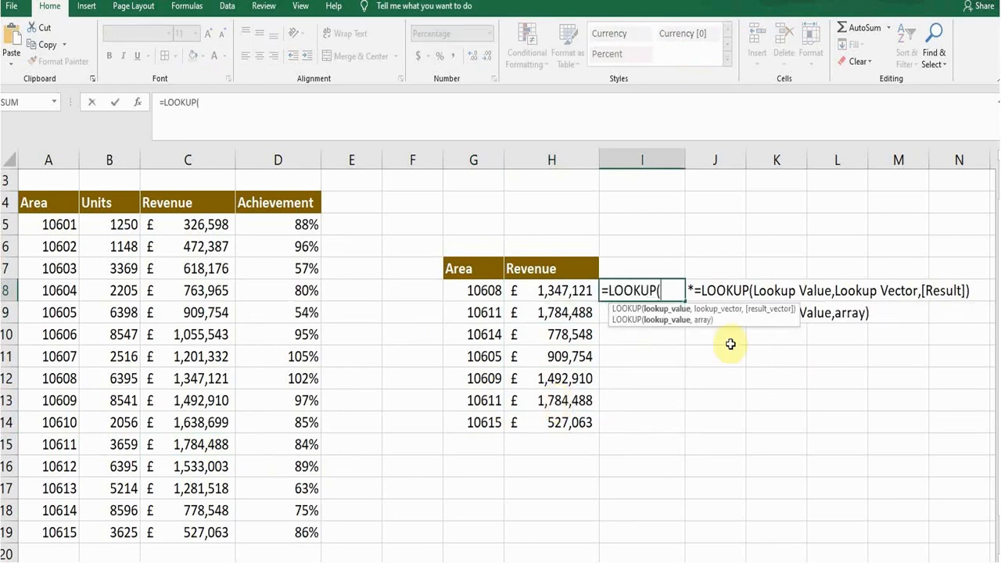
pyautogui.moveTo(655, 334)
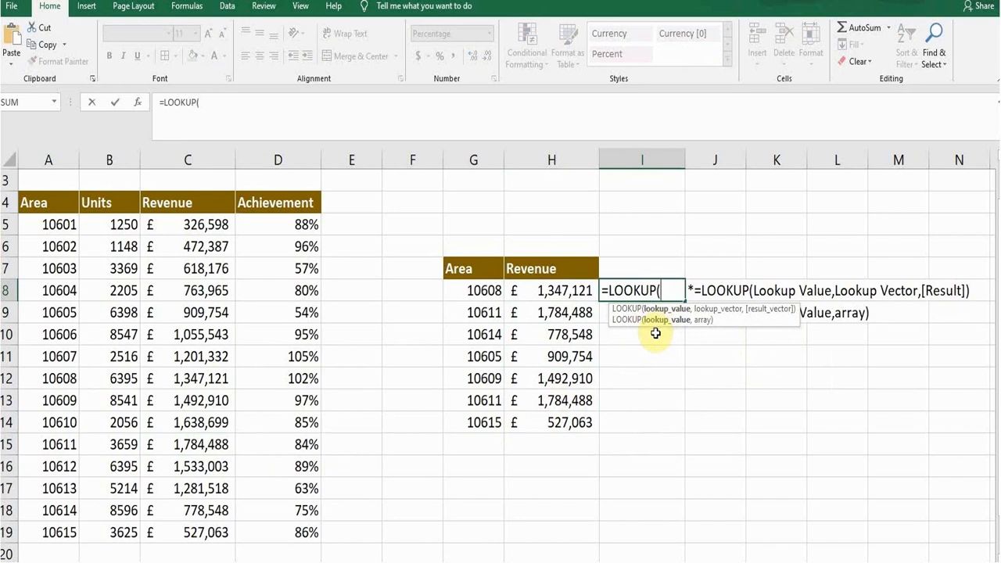
pyautogui.moveTo(497, 296)
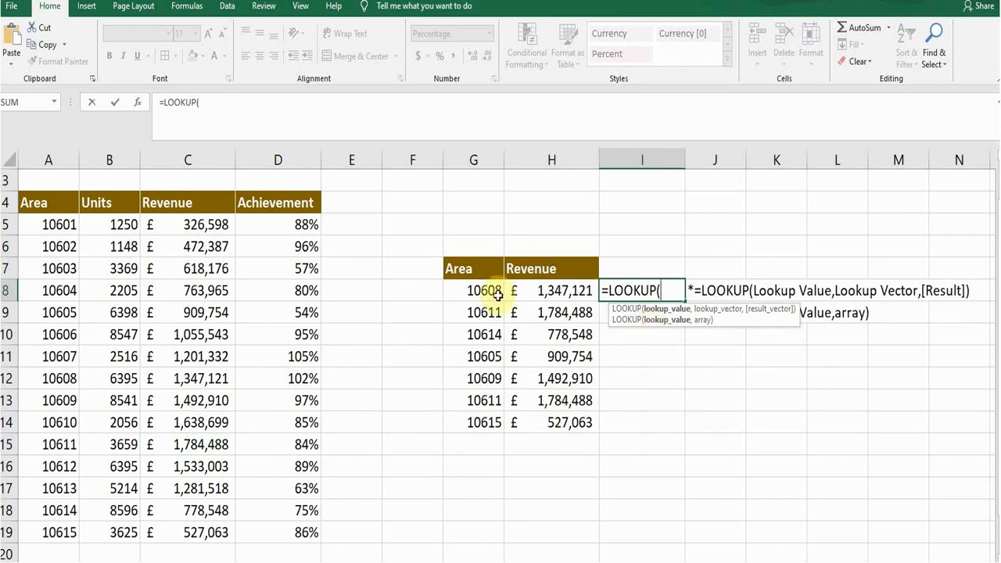
pyautogui.click(473, 289)
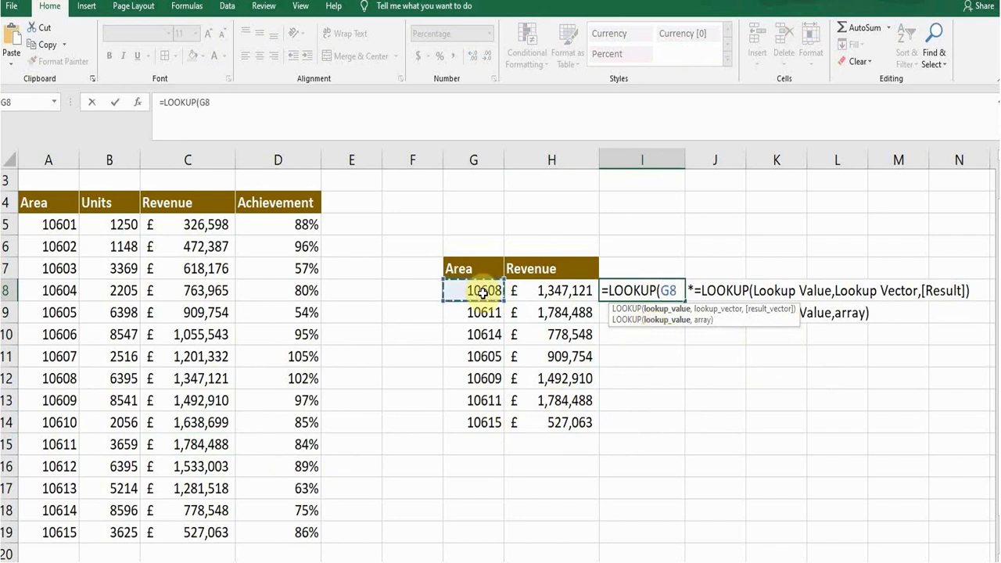
pyautogui.write(',')
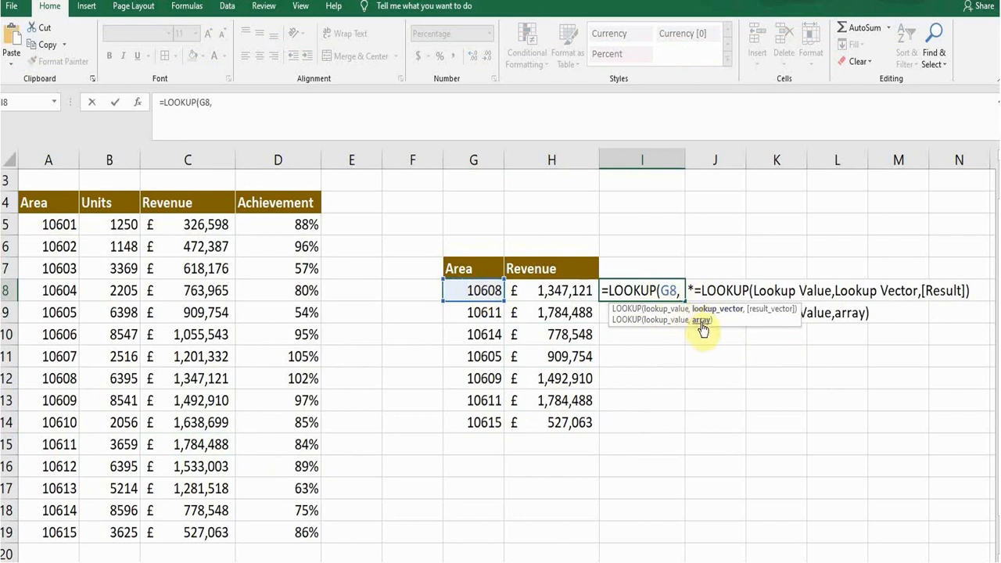
pyautogui.moveTo(681, 362)
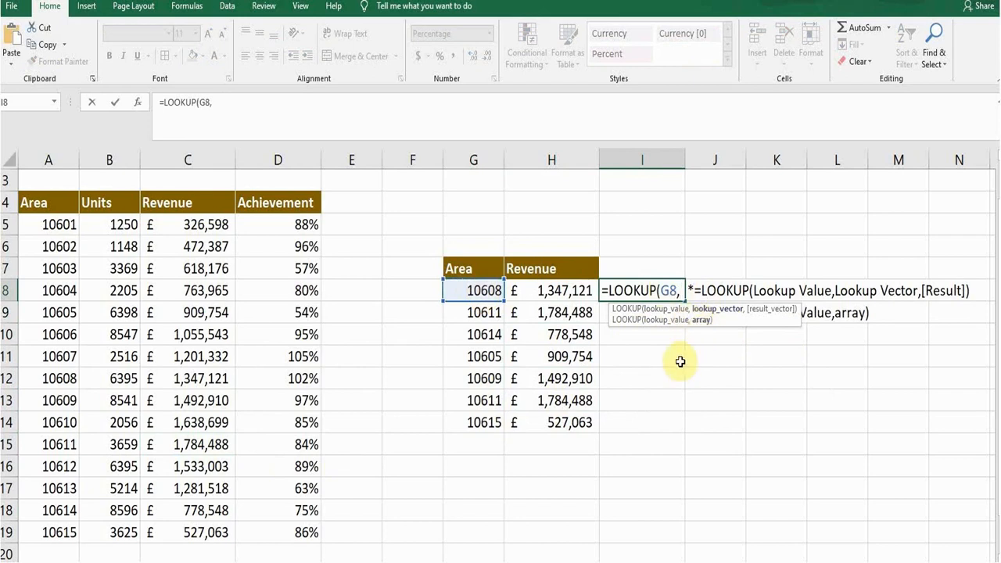
pyautogui.click(49, 226)
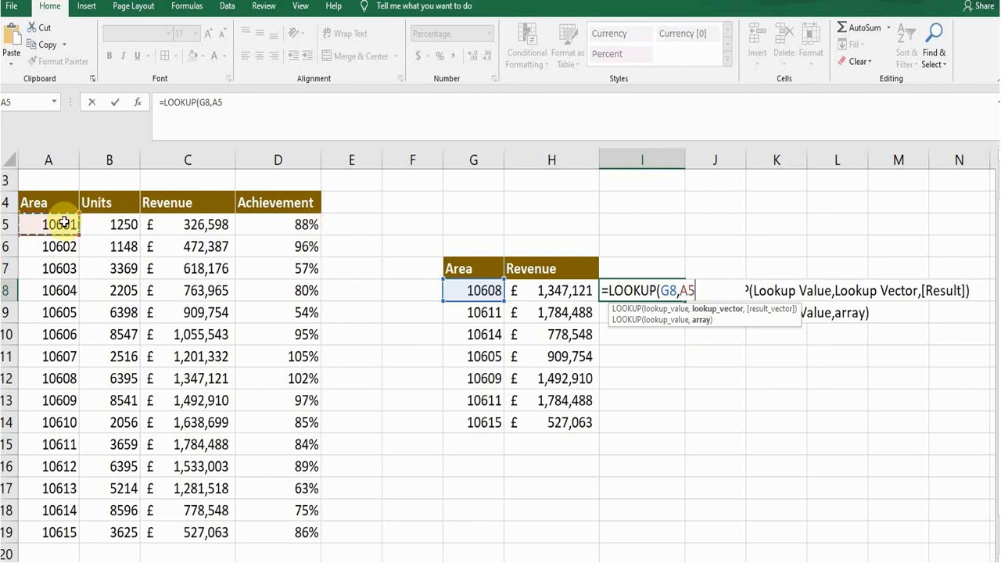
pyautogui.moveTo(49, 225); pyautogui.dragTo(278, 225)
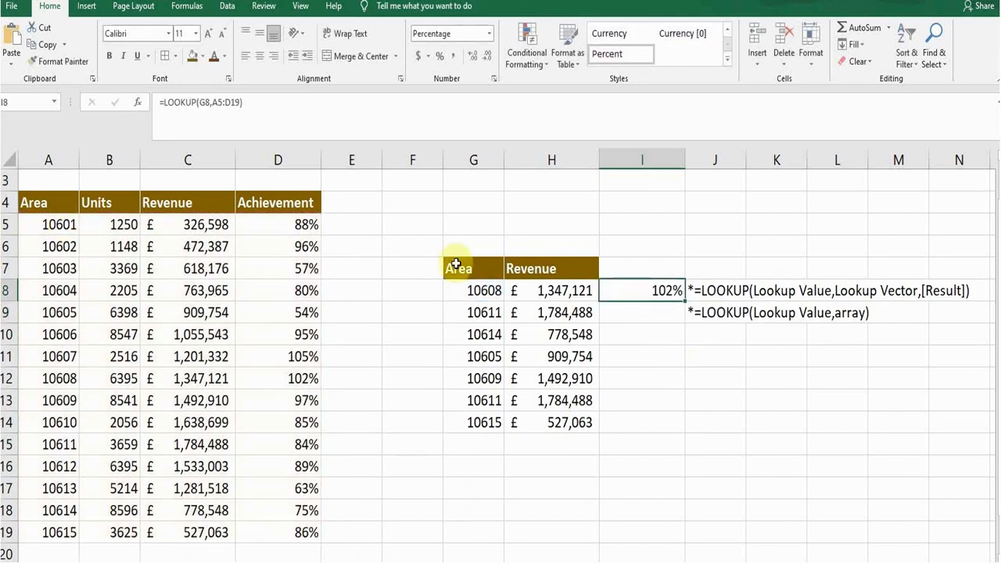
pyautogui.moveTo(685, 303)
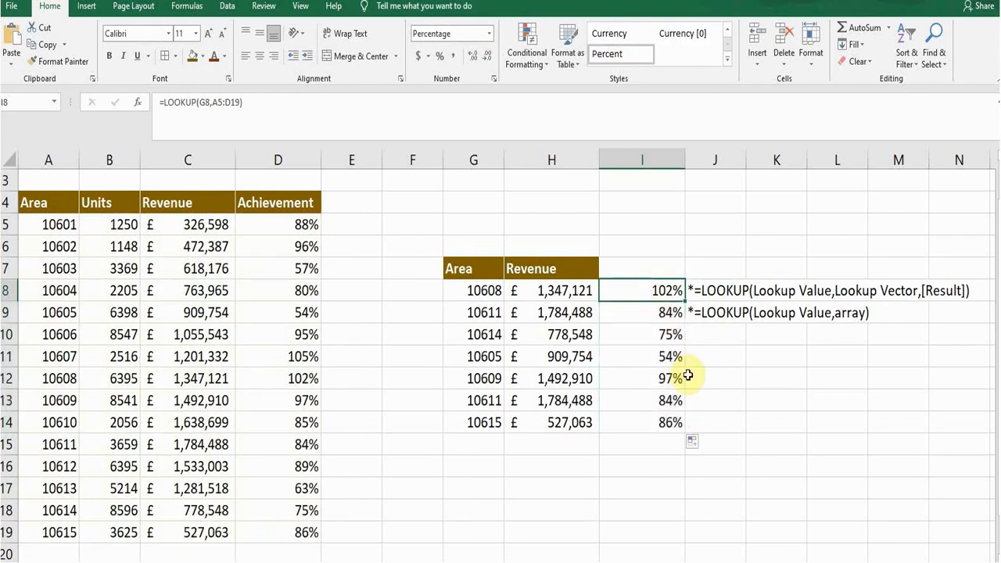
# Verify 10608's looked-up 102% against the source table and view the array-form syntax note
pyautogui.click(472, 290)
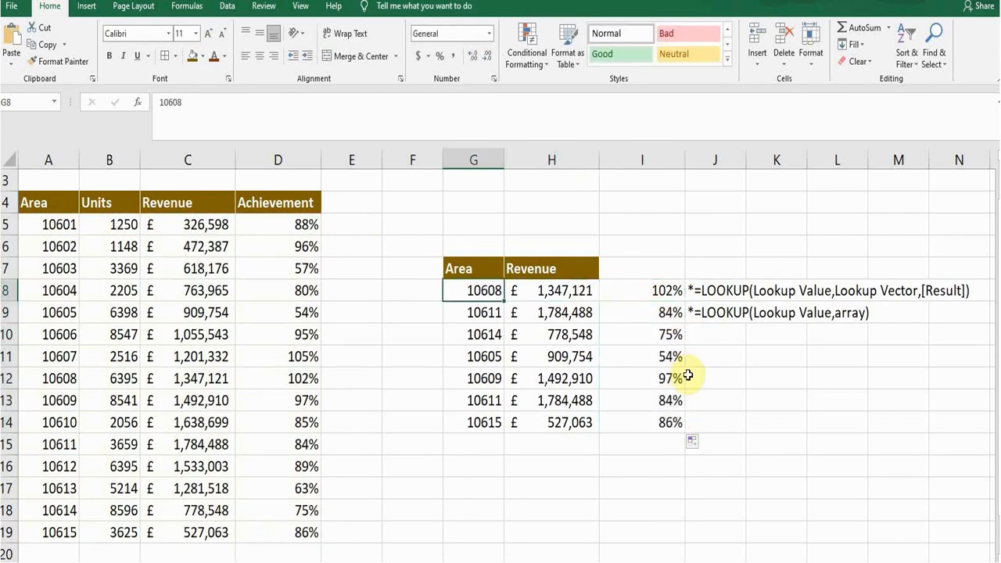
pyautogui.moveTo(300, 258)
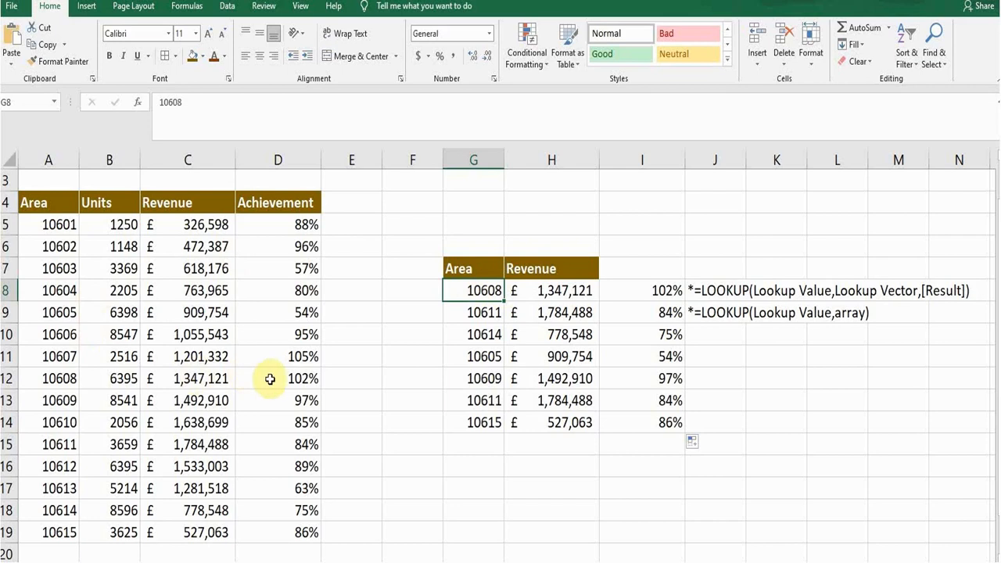
pyautogui.click(278, 377)
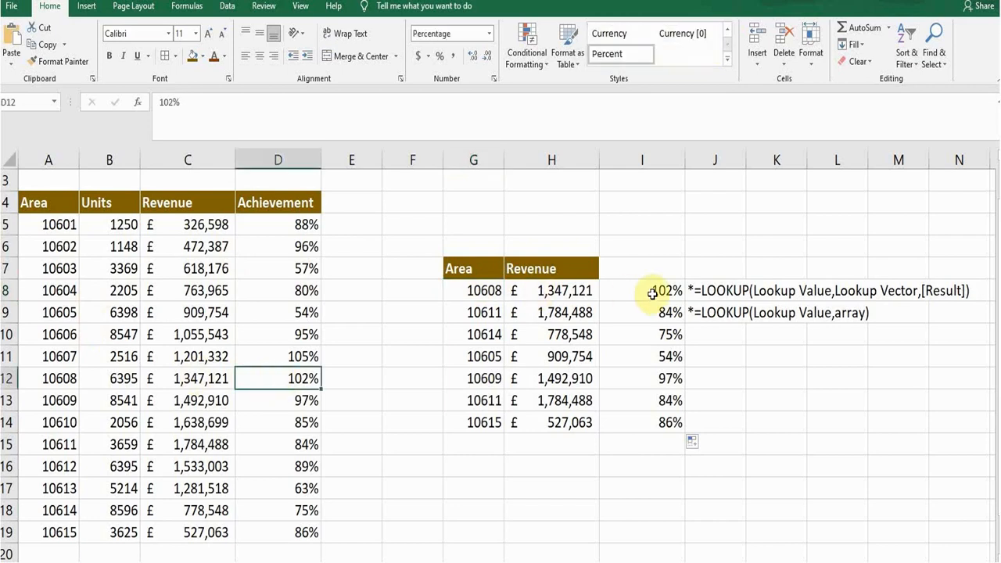
pyautogui.click(641, 290)
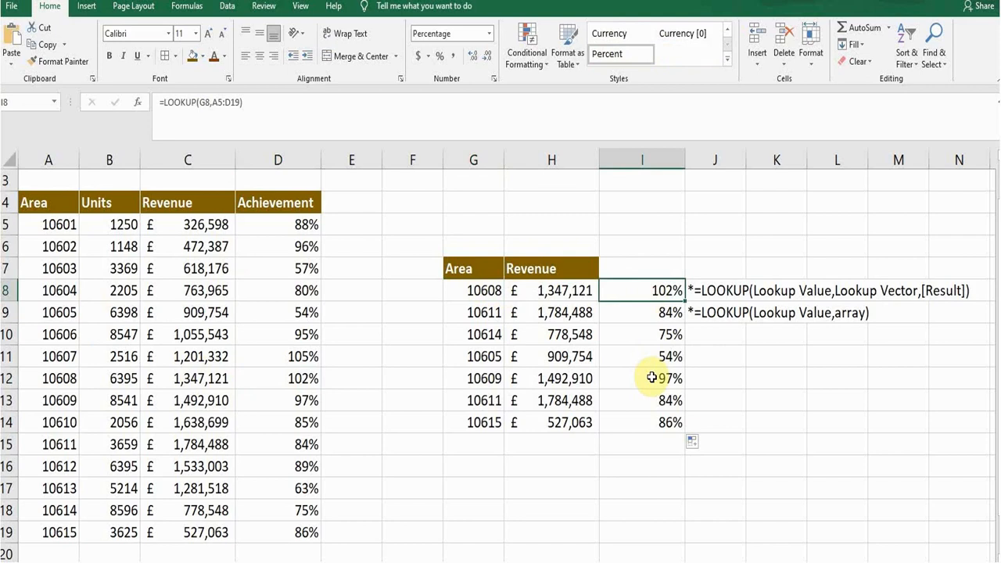
pyautogui.click(714, 312)
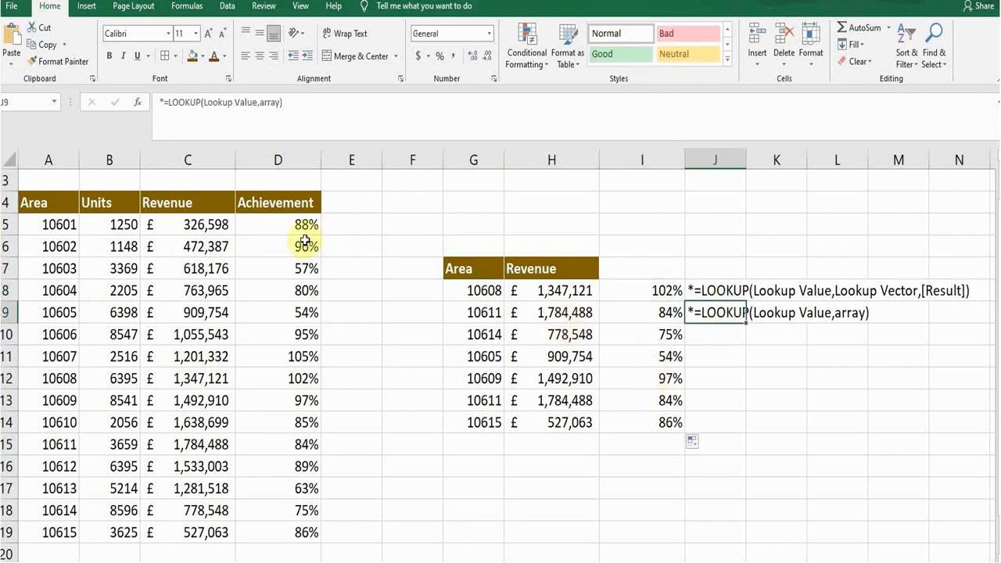
pyautogui.click(278, 226)
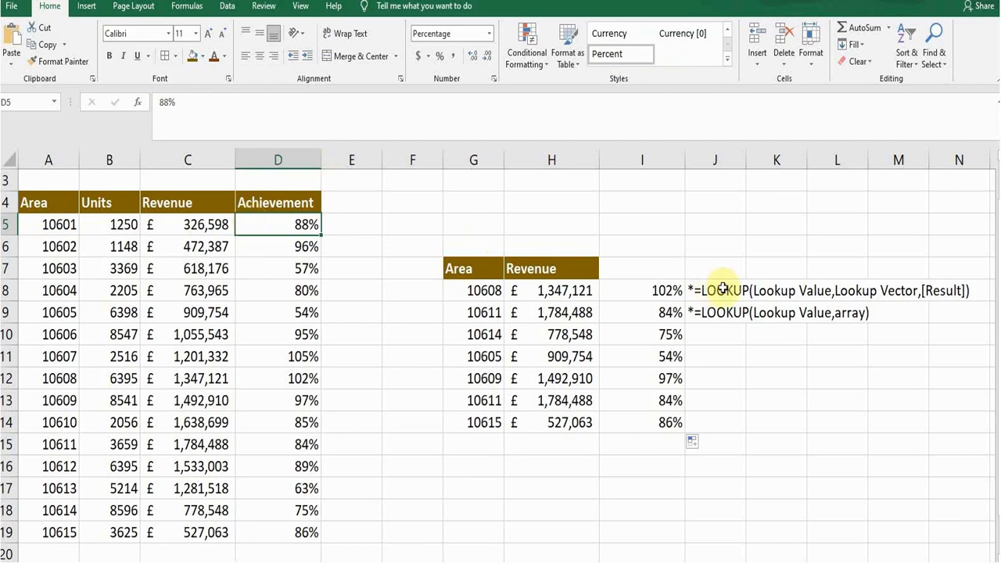
pyautogui.click(715, 289)
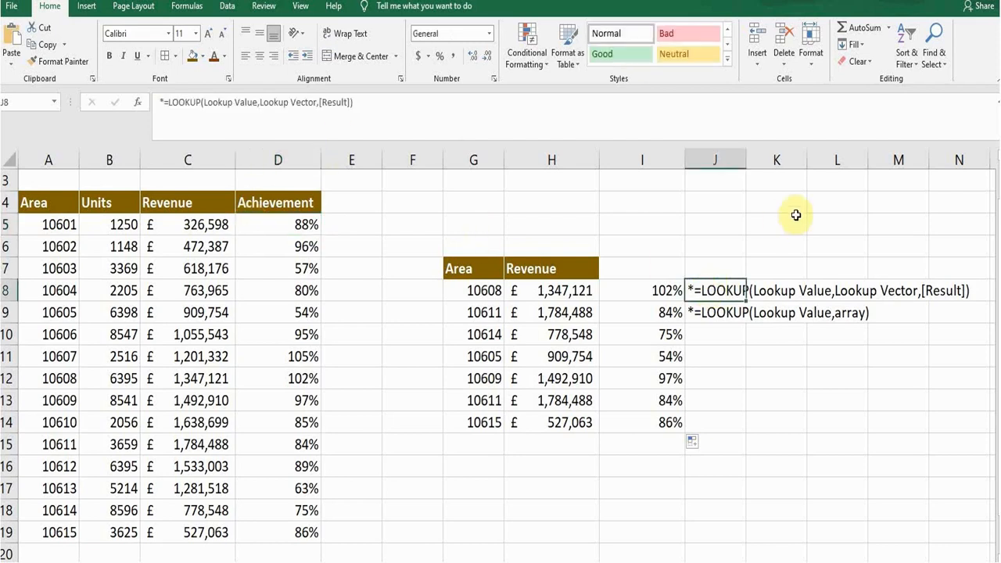
pyautogui.moveTo(843, 271)
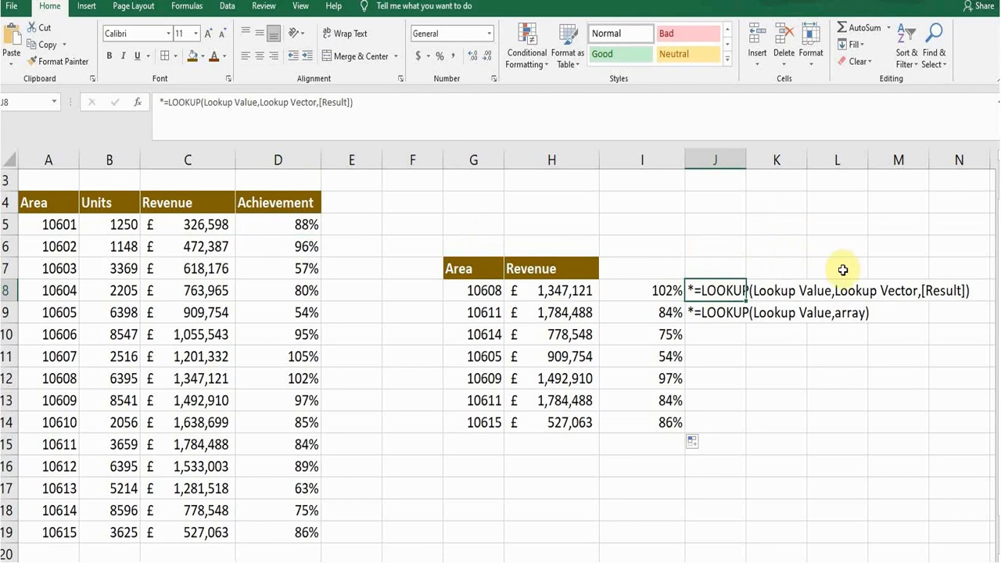
pyautogui.moveTo(962, 296)
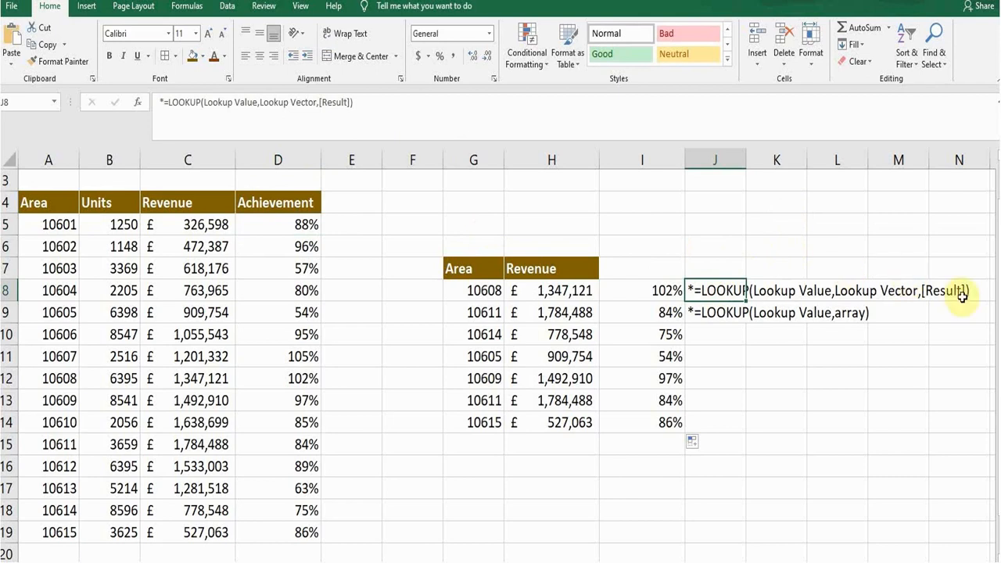
pyautogui.click(714, 313)
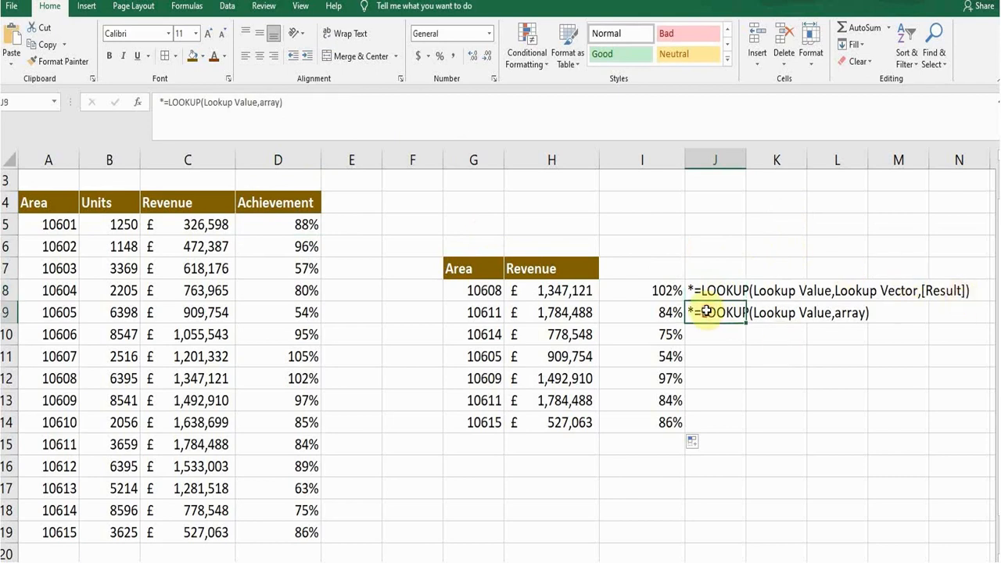
pyautogui.moveTo(786, 335)
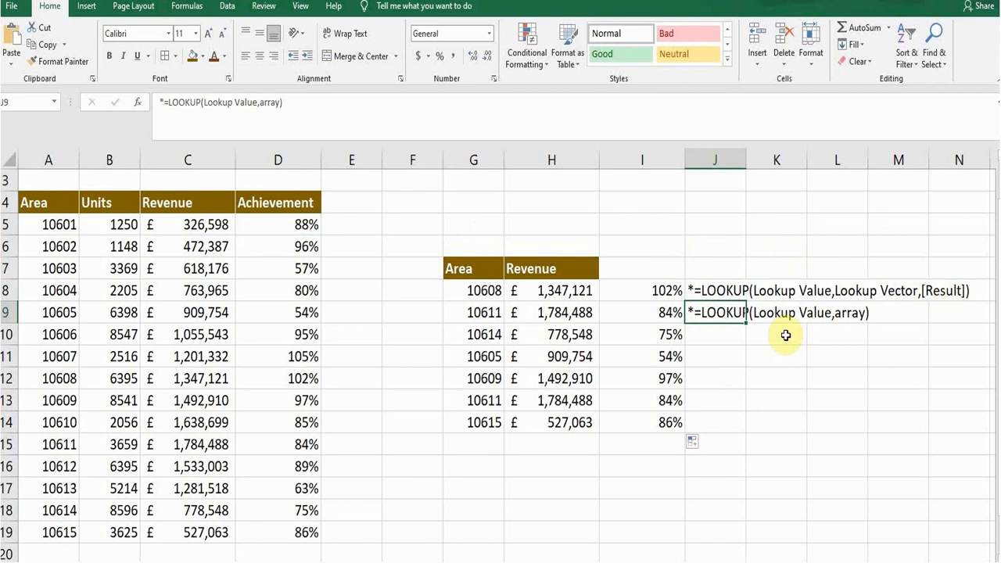